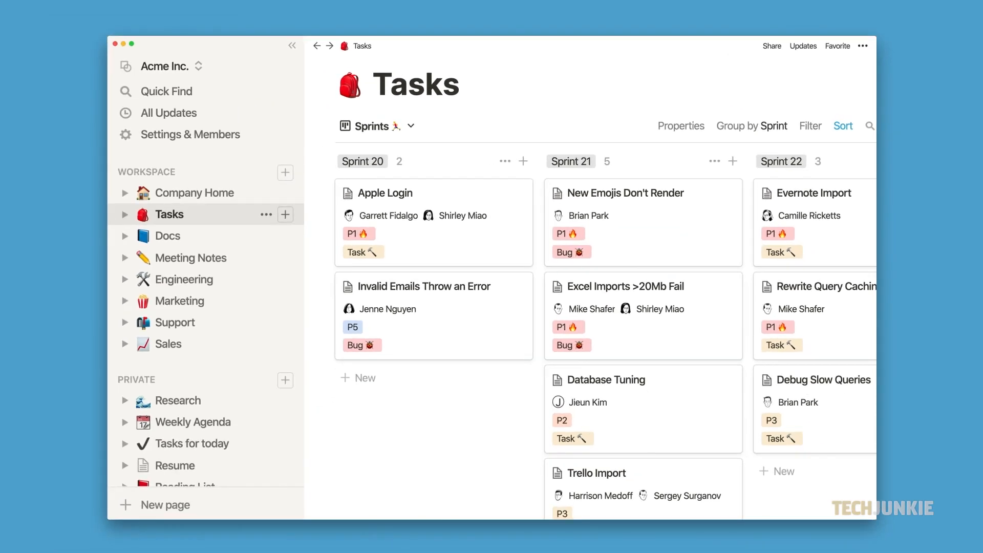
mouse_move(195, 257)
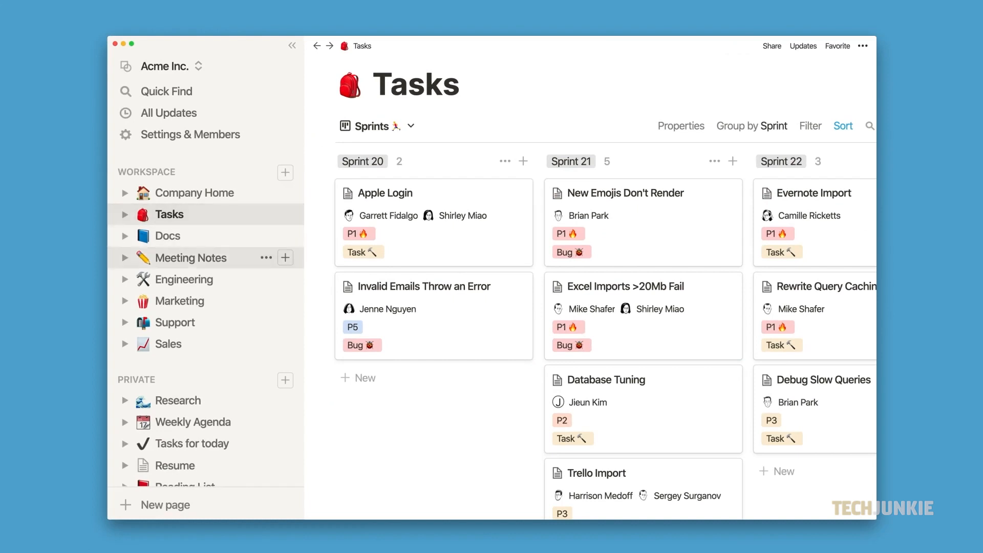
Visit the Sales page, then Marketing, then another page from the sidebar's Workspace section
left_click(168, 345)
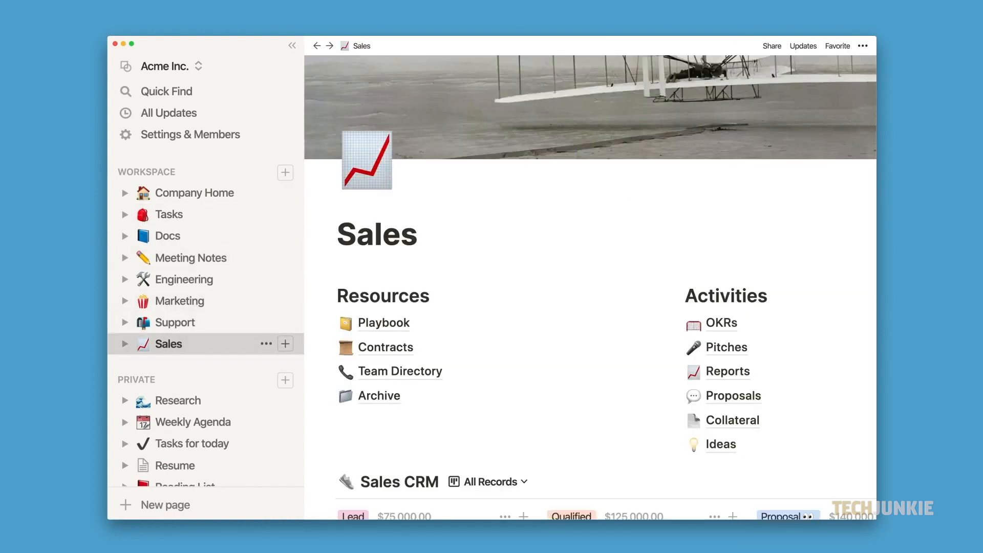
left_click(180, 300)
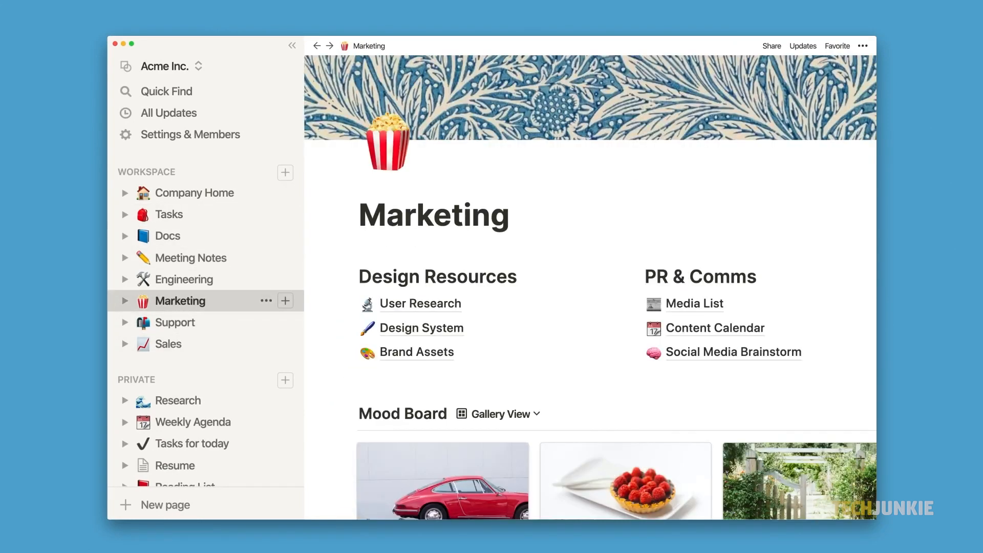
left_click(180, 278)
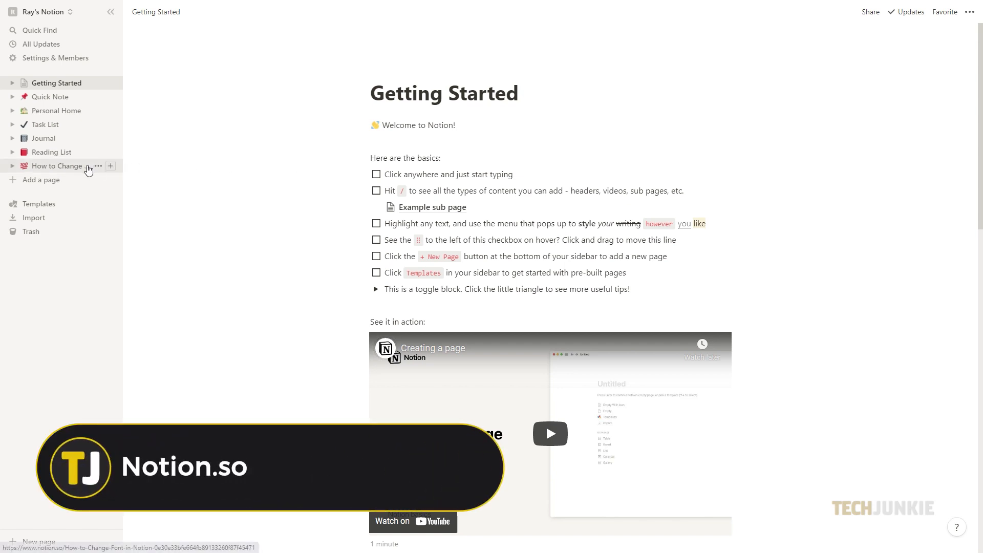
On 'How to Change Font in Notion', try the Serif and Mono styles, then restore Default
left_click(53, 166)
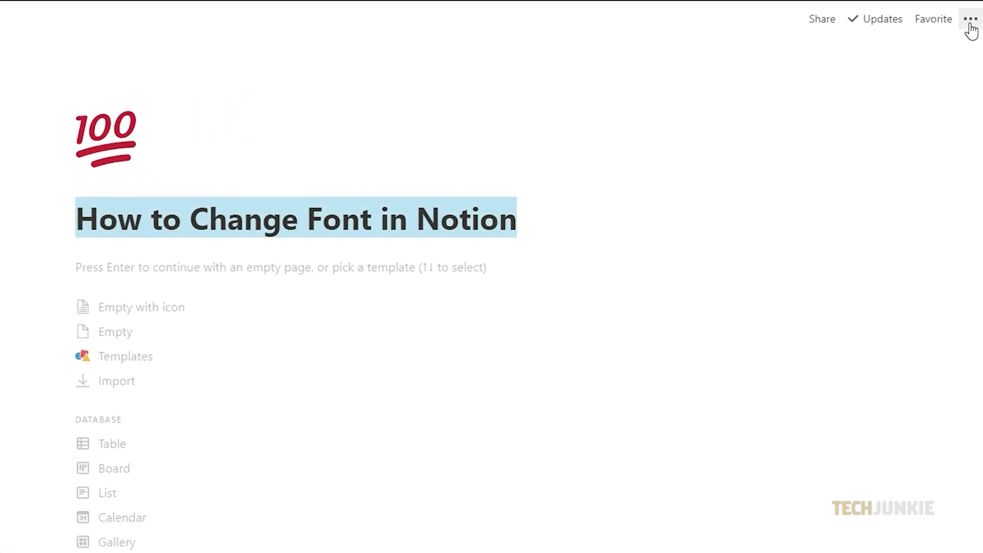
left_click(969, 18)
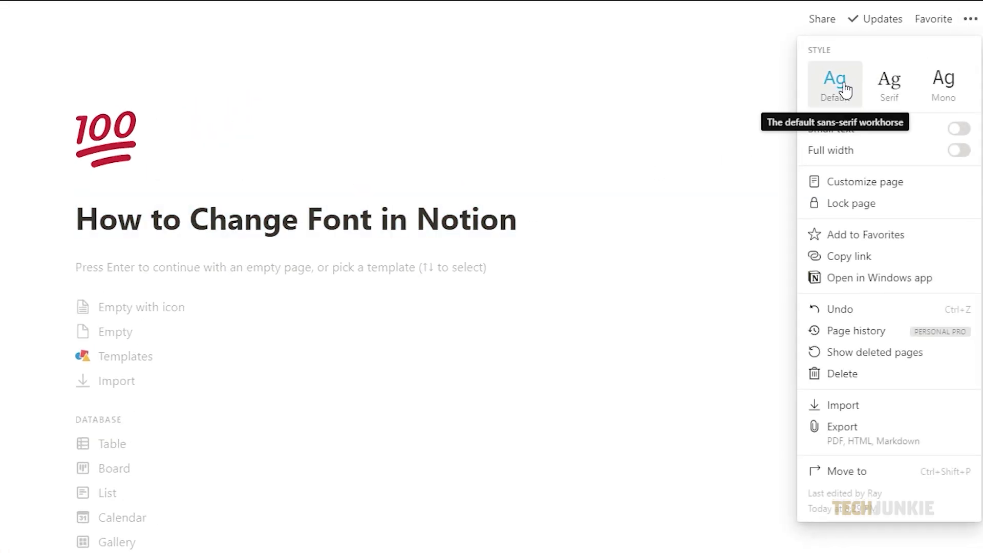
left_click(888, 82)
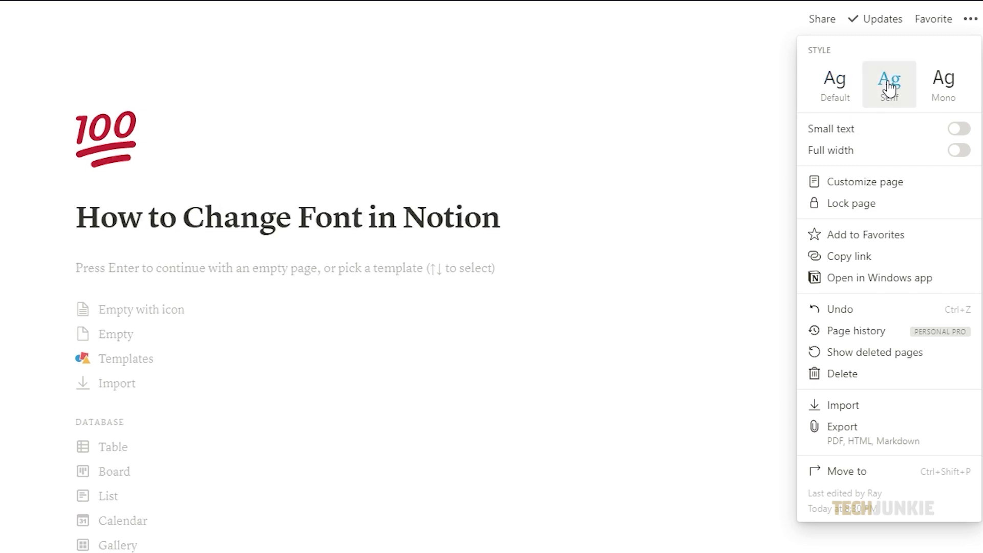
left_click(943, 84)
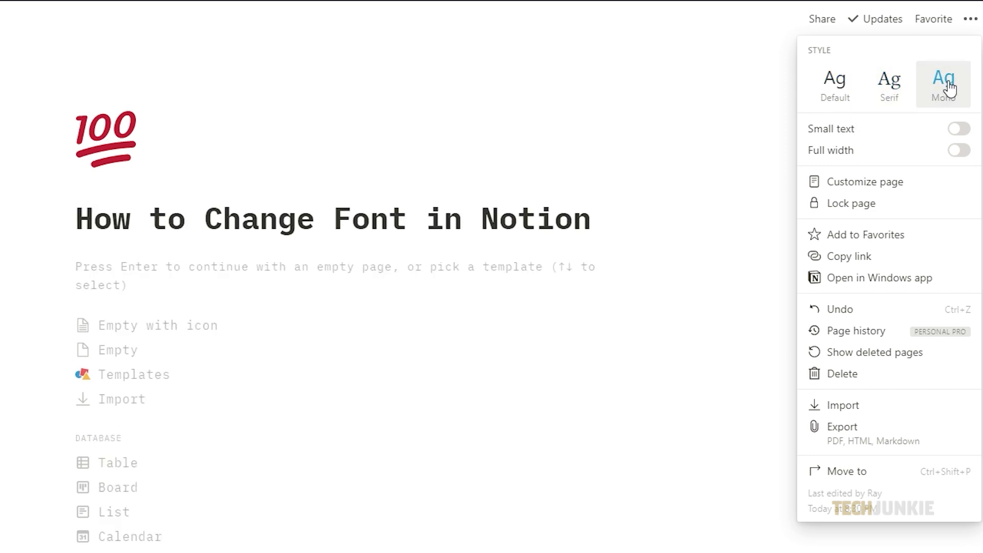
left_click(833, 85)
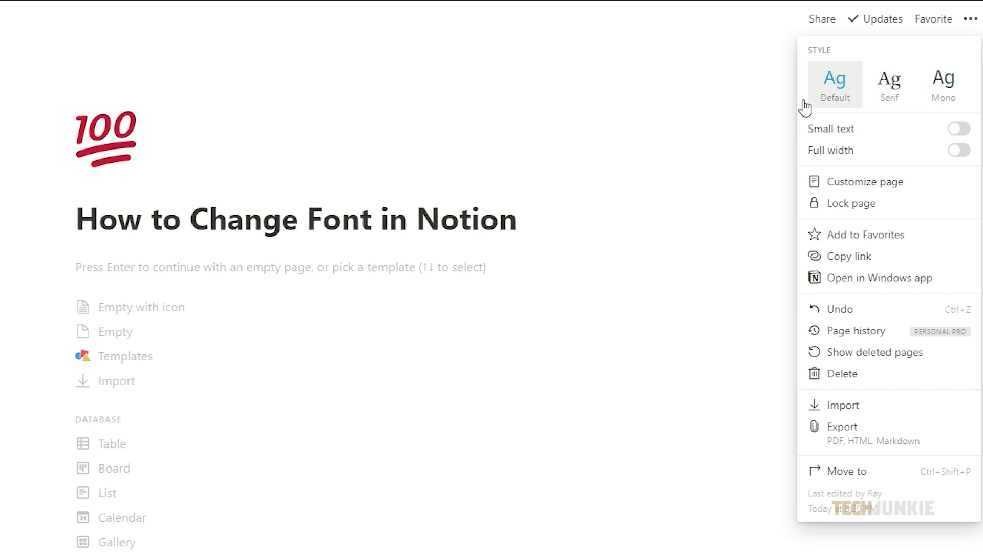
left_click(326, 247)
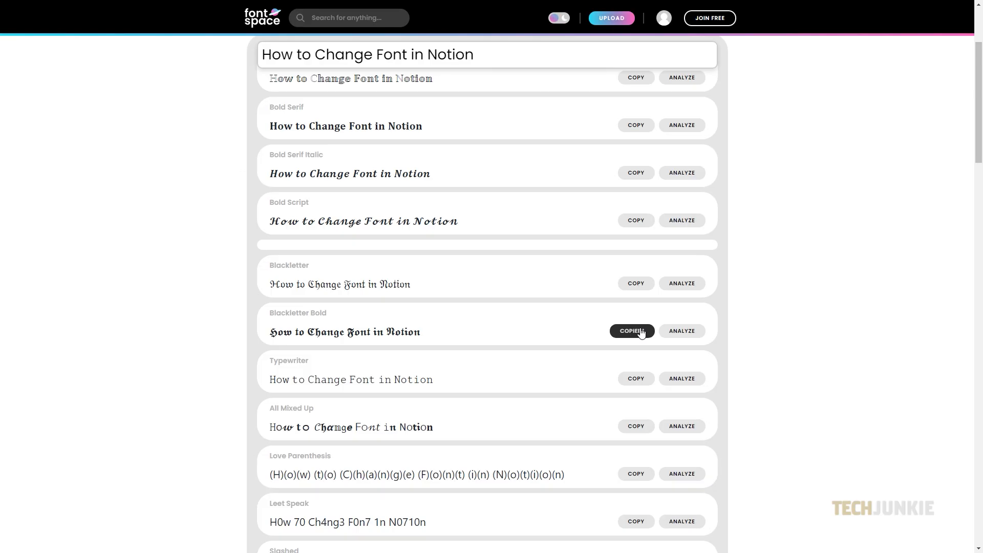
Try a boxed-letter title in Notion, then copy FontSpace's All Mixed Up version of the title
left_click(632, 331)
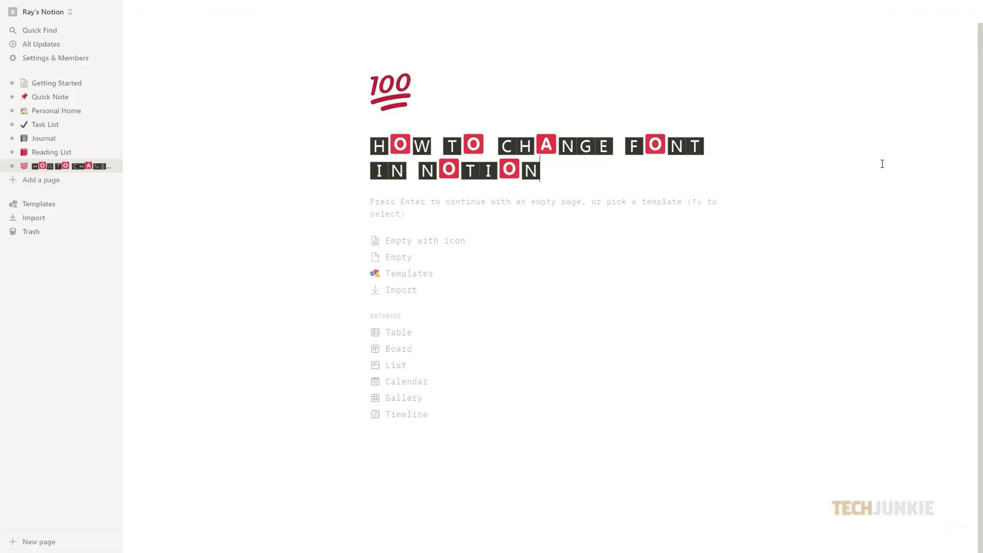
left_click(635, 426)
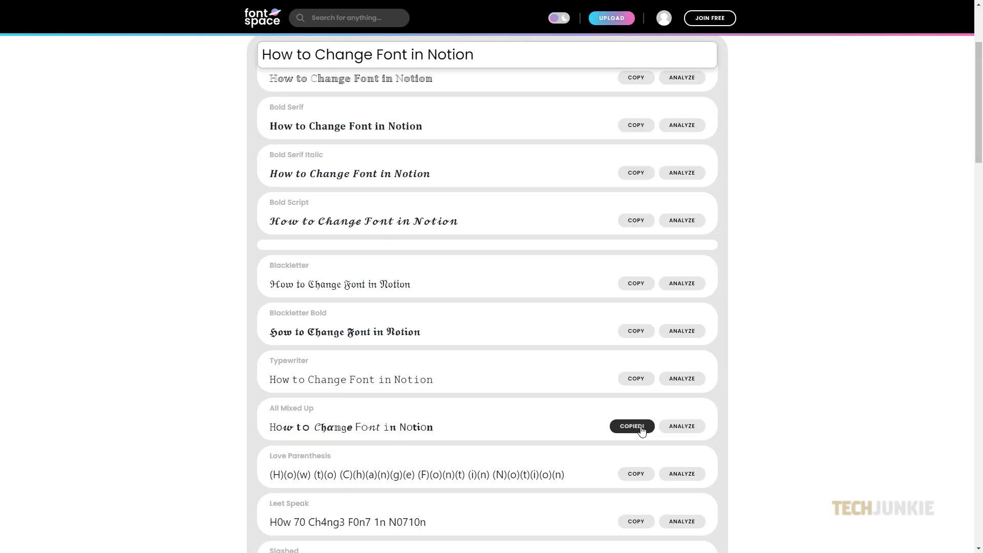
left_click(632, 426)
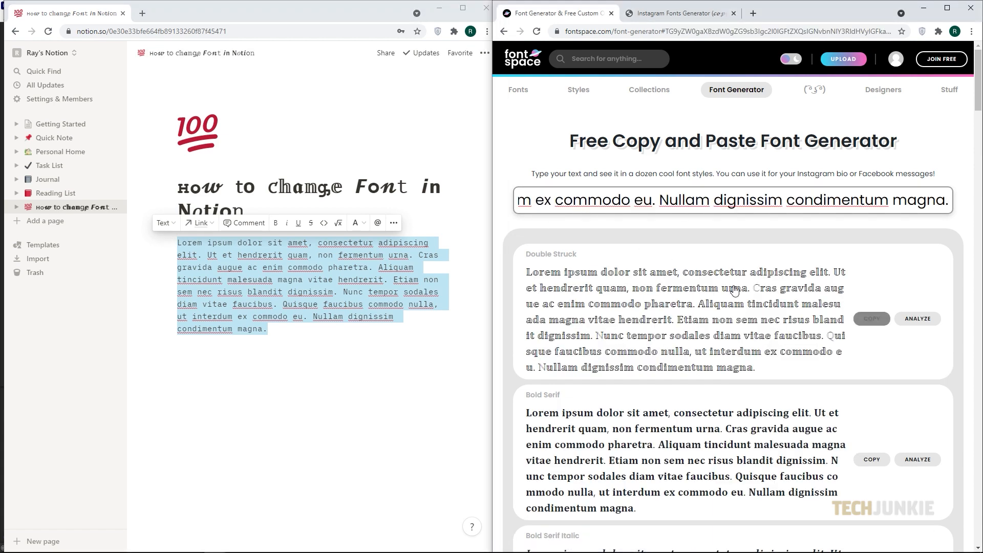
Scroll the generator to see the Lorem ipsum paragraph in Bold Script and Blackletter styles
scroll("down", 3)
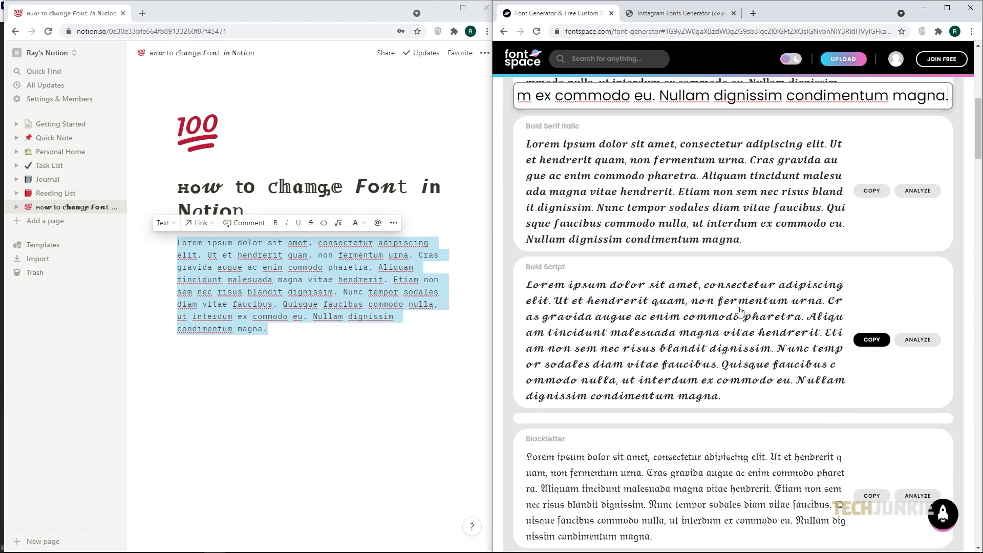
scroll("down", 3)
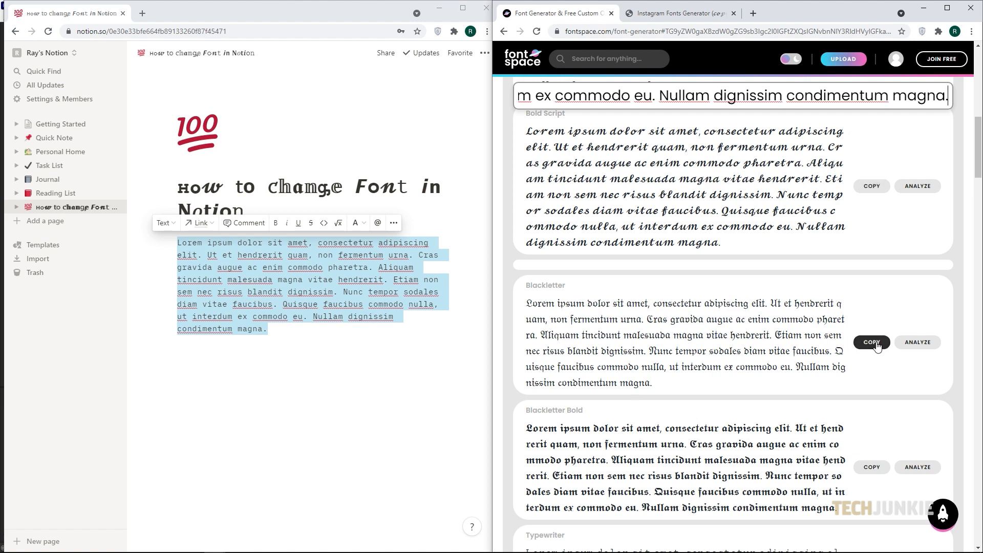